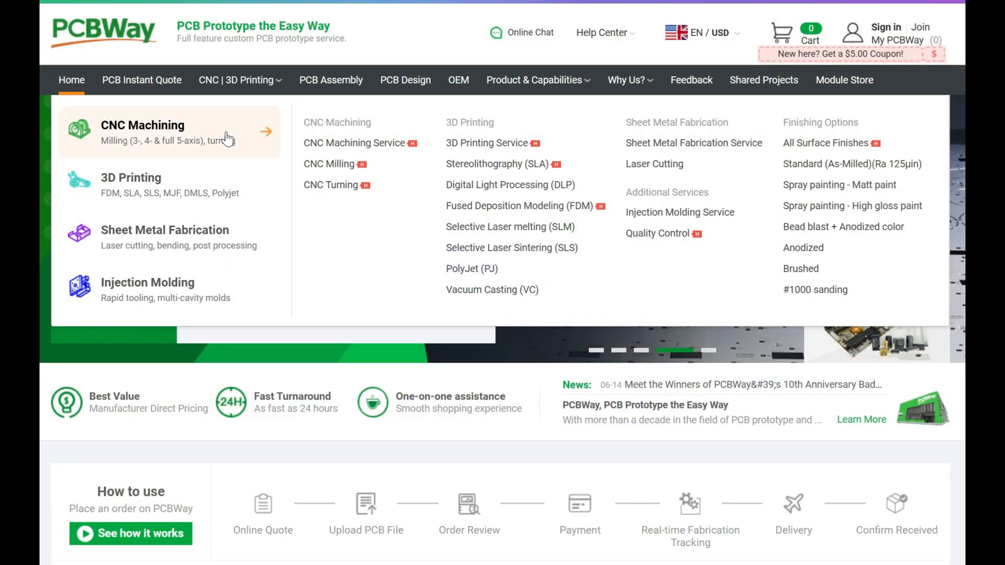
pyautogui.moveTo(216, 195)
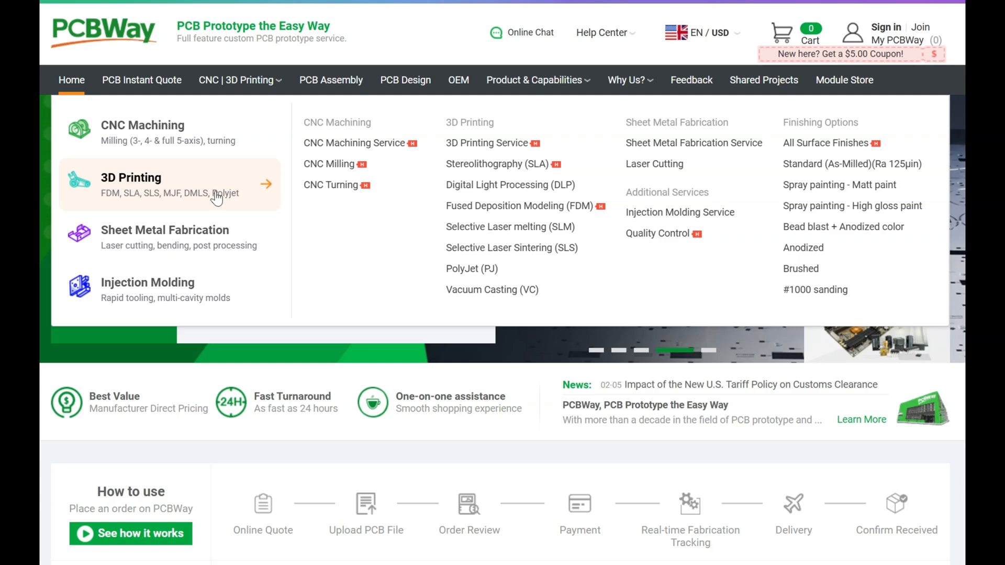
pyautogui.moveTo(215, 229)
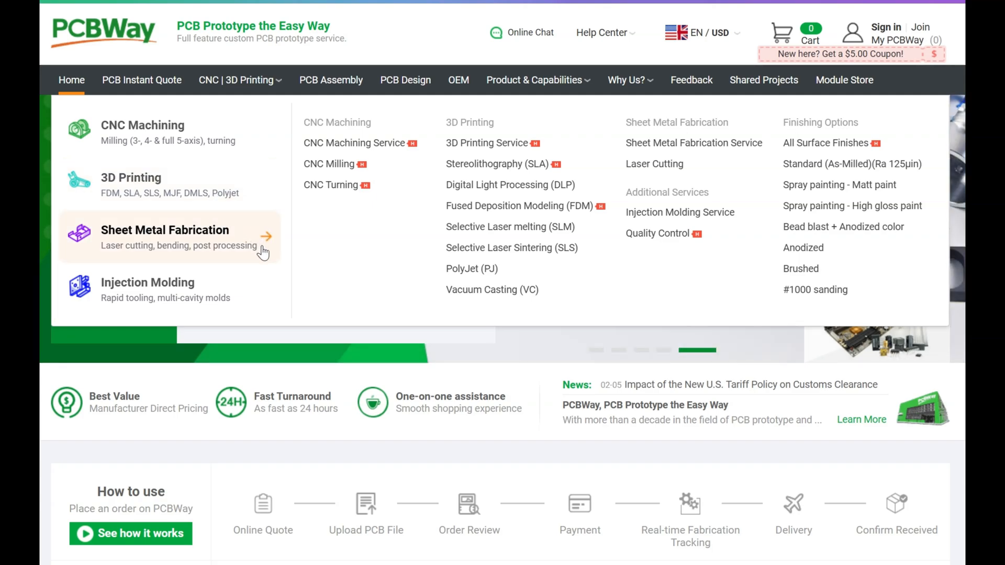
pyautogui.moveTo(255, 293)
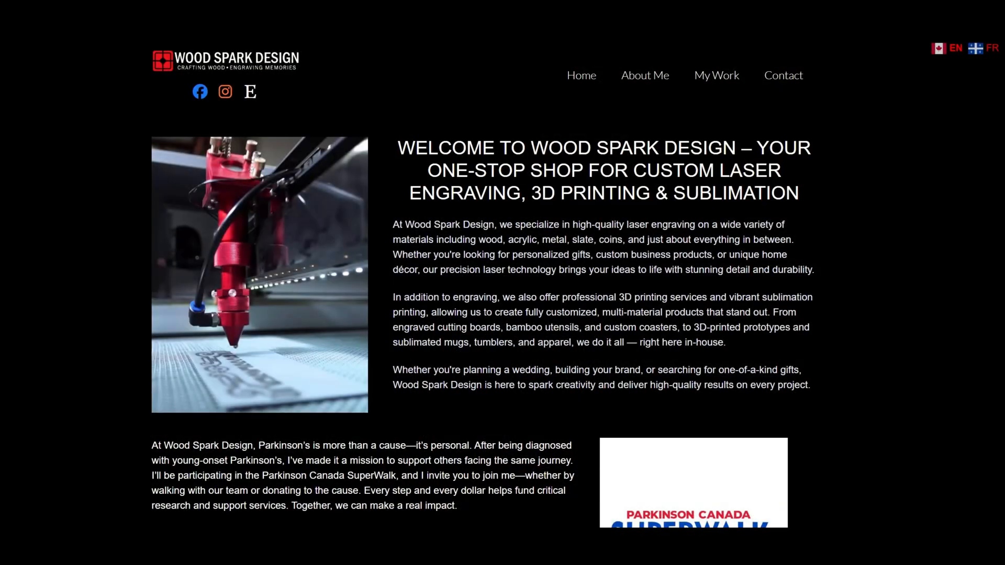
pyautogui.scroll(-3)
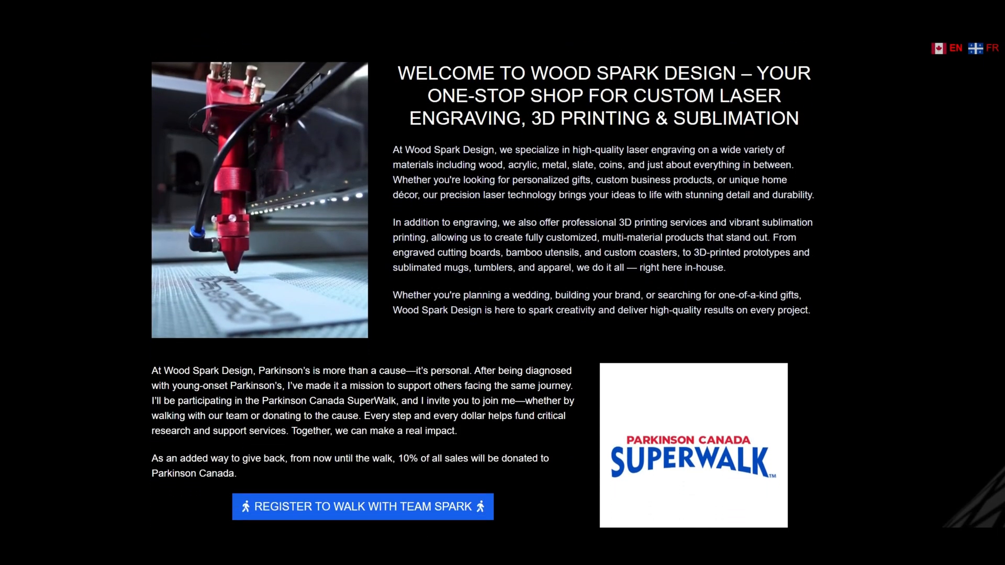
pyautogui.scroll(-3)
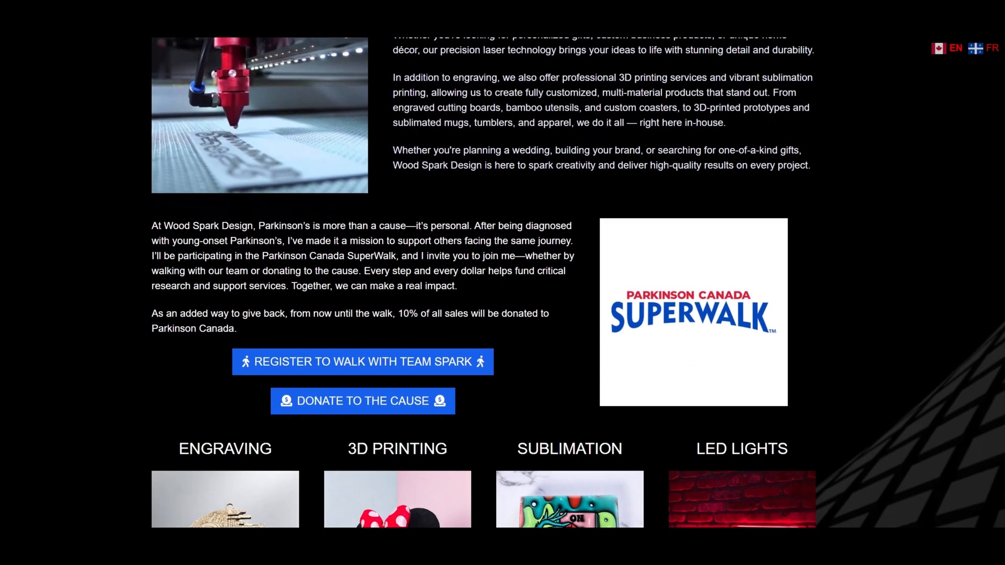
pyautogui.scroll(-3)
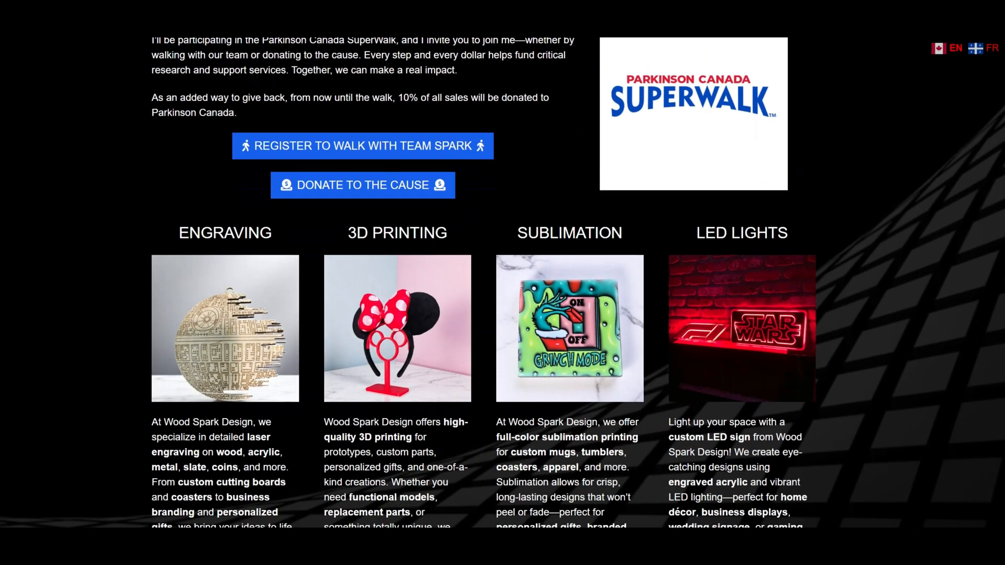
pyautogui.scroll(-3)
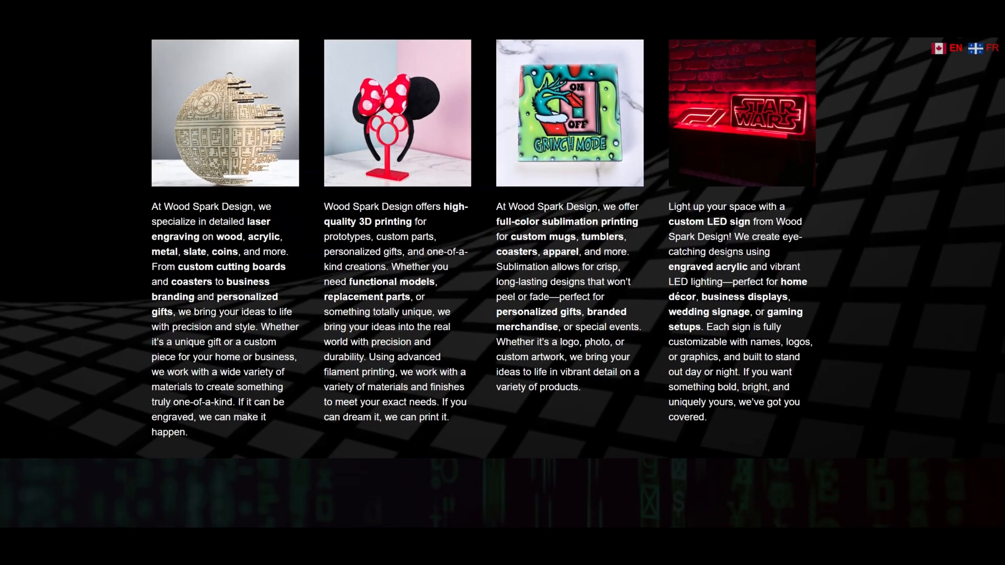